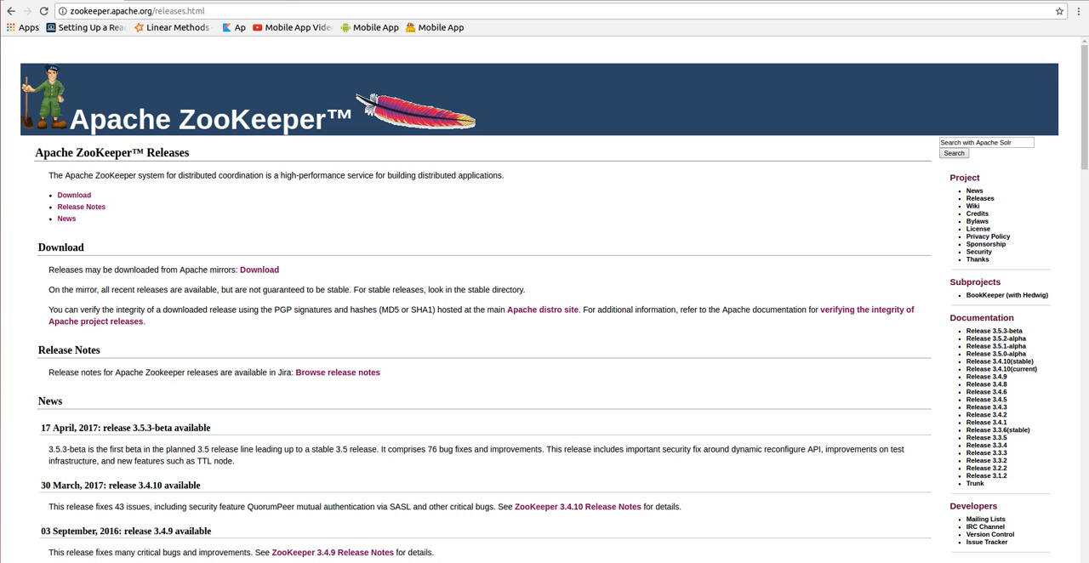
- Follow the ZooKeeper Download link and choose the suggested HTTP mirror for releases
{"action": "left_click", "coordinate": [136, 10]}
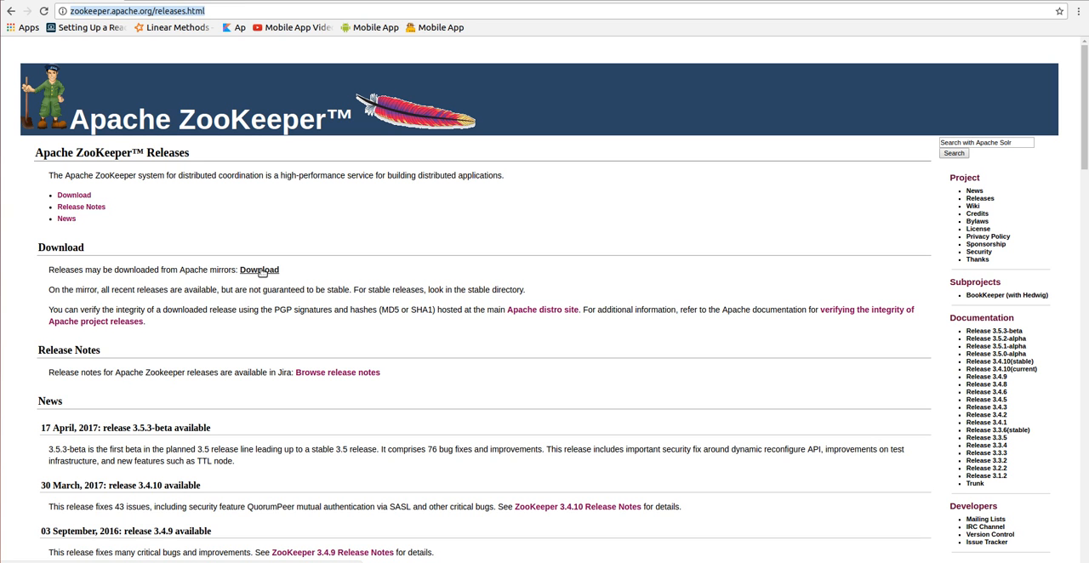
{"action": "left_click", "coordinate": [258, 269]}
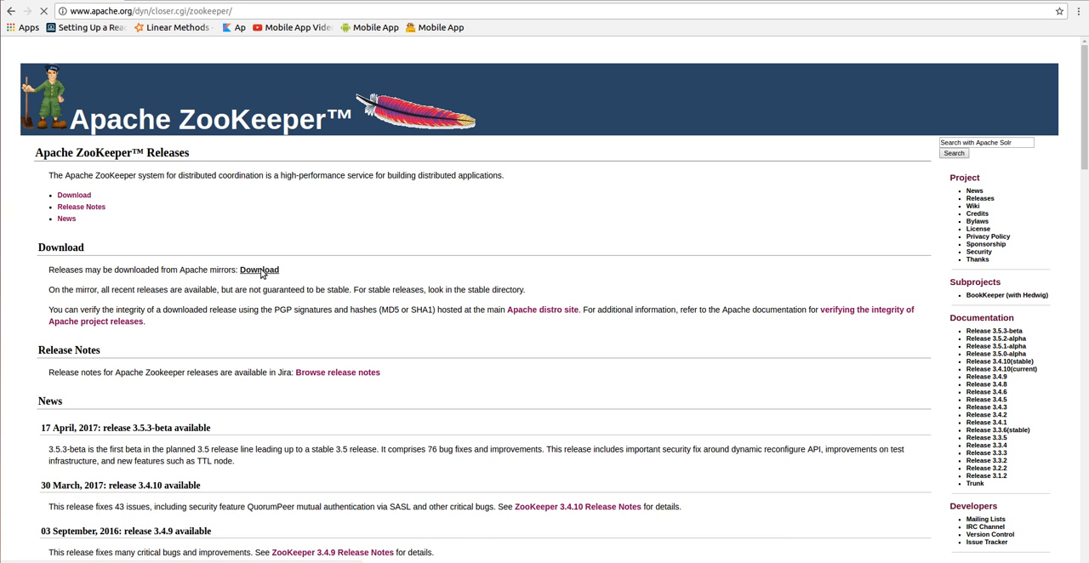
{"action": "left_click", "coordinate": [258, 269]}
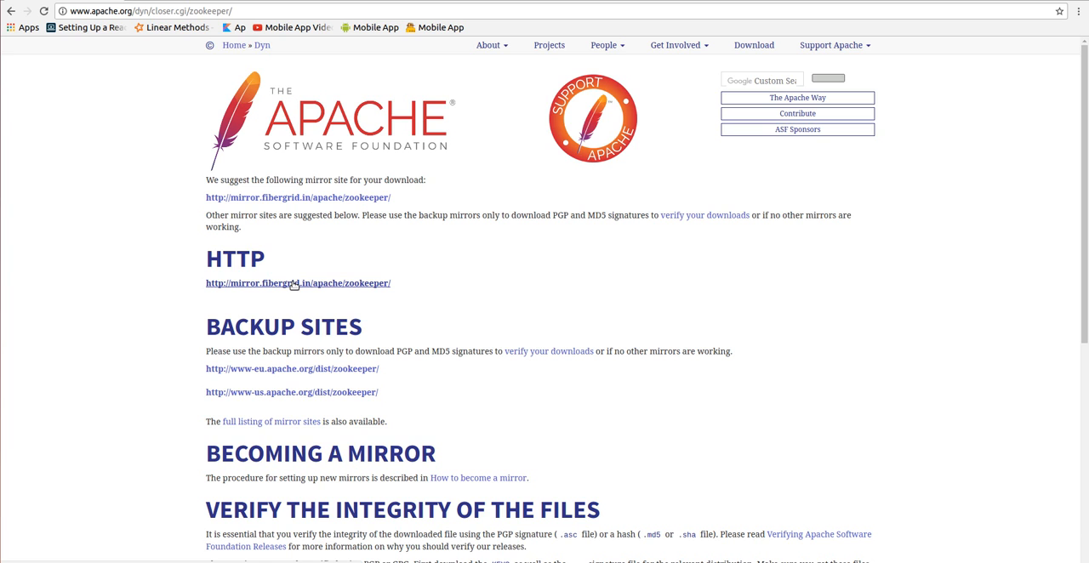
{"action": "left_click", "coordinate": [298, 282]}
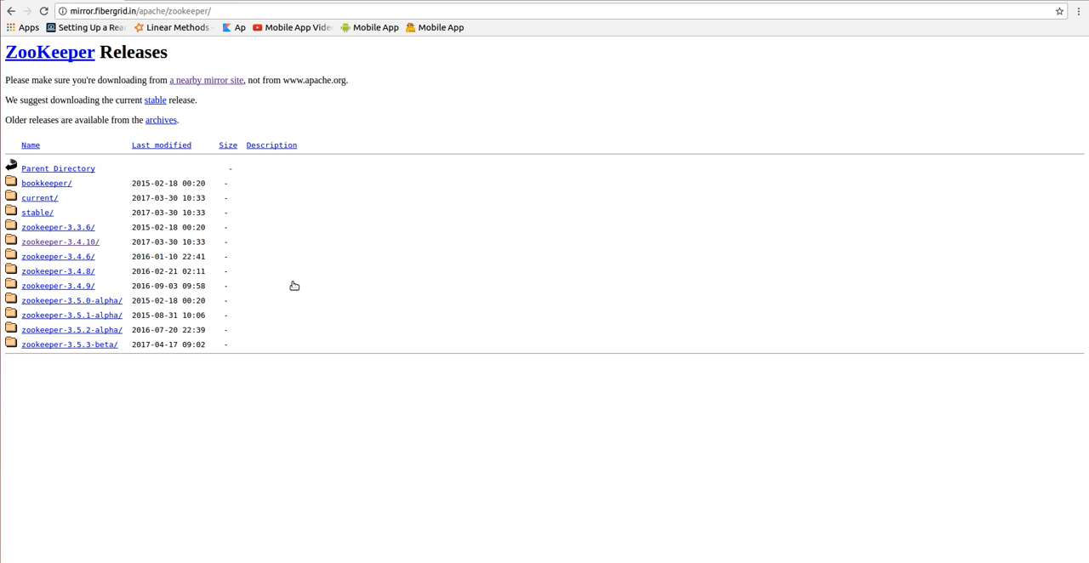
{"action": "mouse_move", "coordinate": [71, 252]}
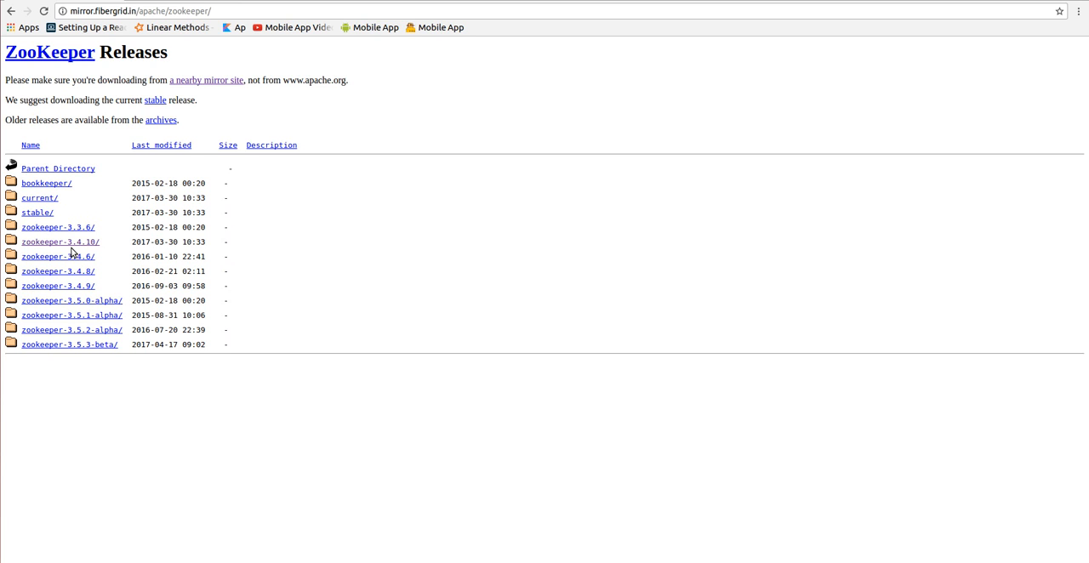
{"action": "mouse_move", "coordinate": [71, 247]}
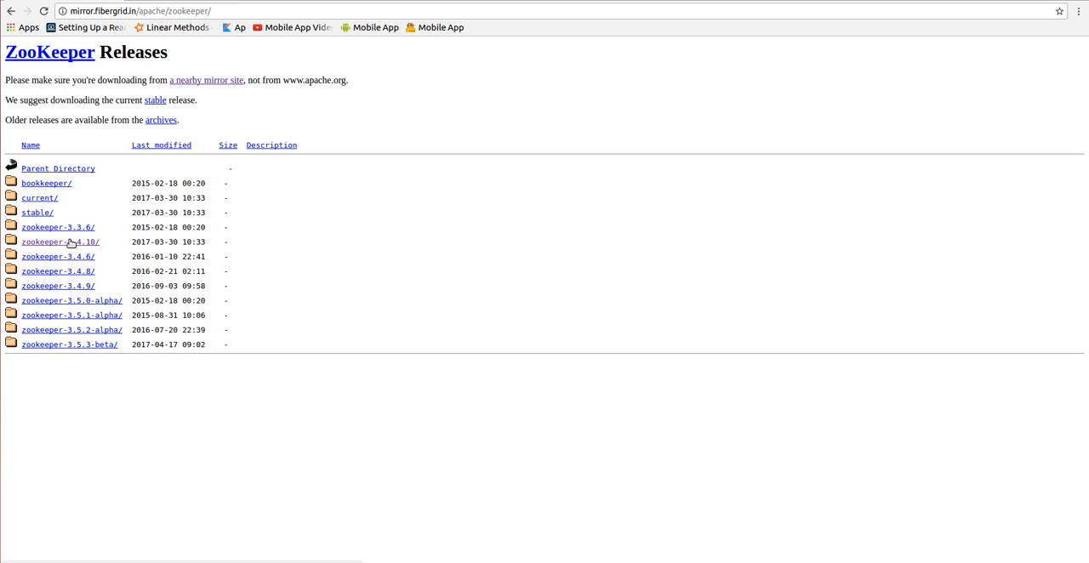
- Enter the zookeeper-3.4.10/ release folder listing the zookeeper-3.4.10.tar.gz archive
{"action": "left_click", "coordinate": [61, 242]}
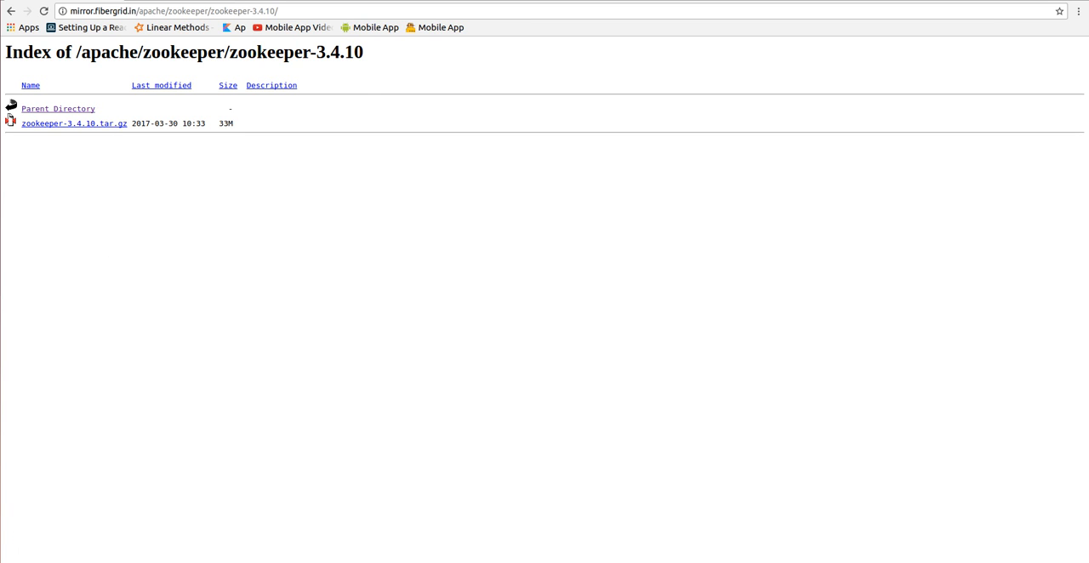
{"action": "mouse_move", "coordinate": [145, 537]}
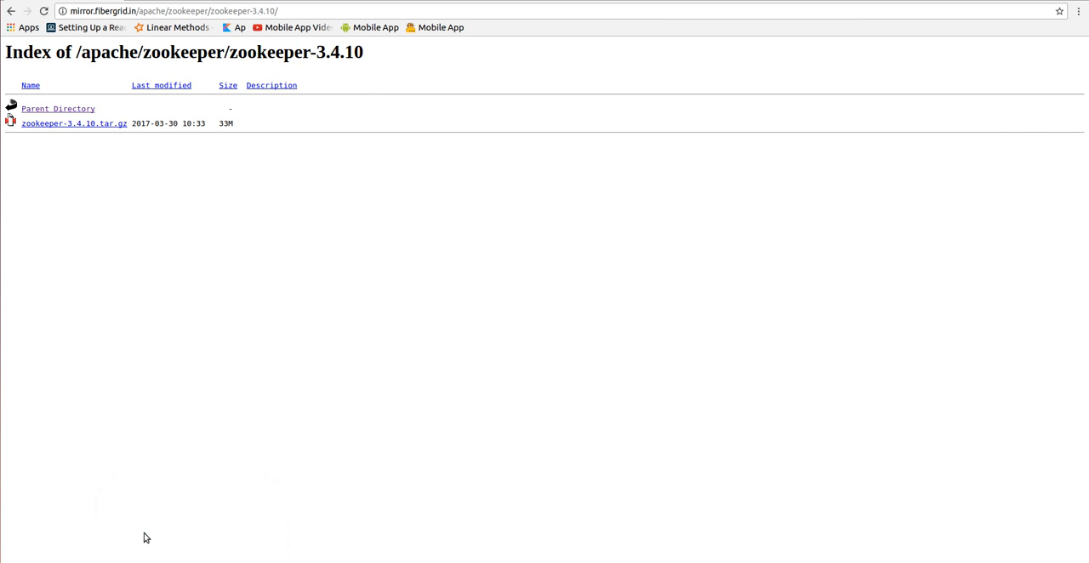
{"action": "mouse_move", "coordinate": [221, 477]}
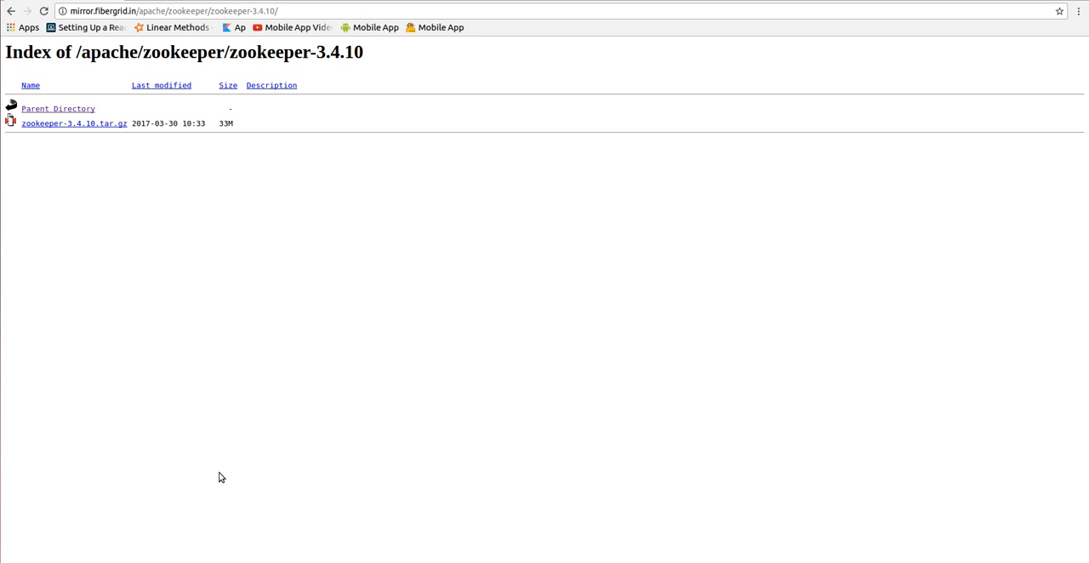
{"action": "mouse_move", "coordinate": [63, 197]}
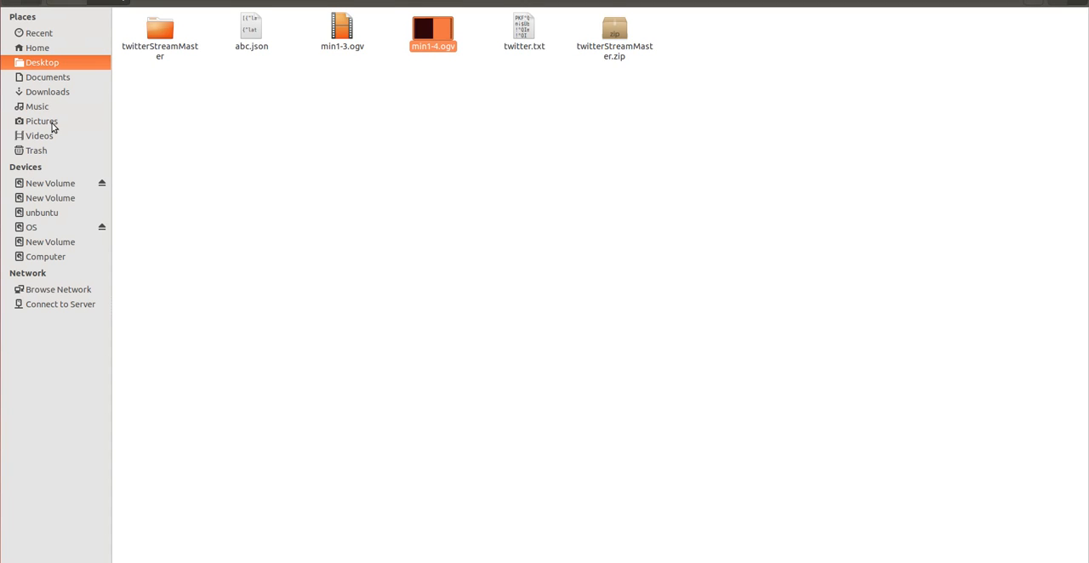
- Extract zookeeper-3.4.10.tar.gz in place in Music, creating a zookeeper-3.4.10 (2) folder
{"action": "left_click", "coordinate": [38, 105]}
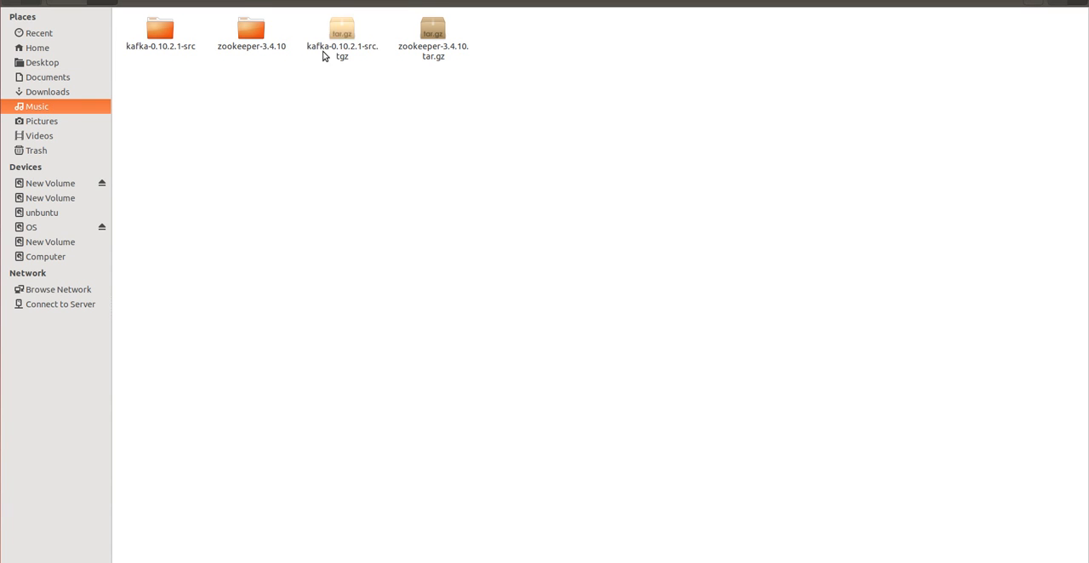
{"action": "left_click", "coordinate": [432, 35]}
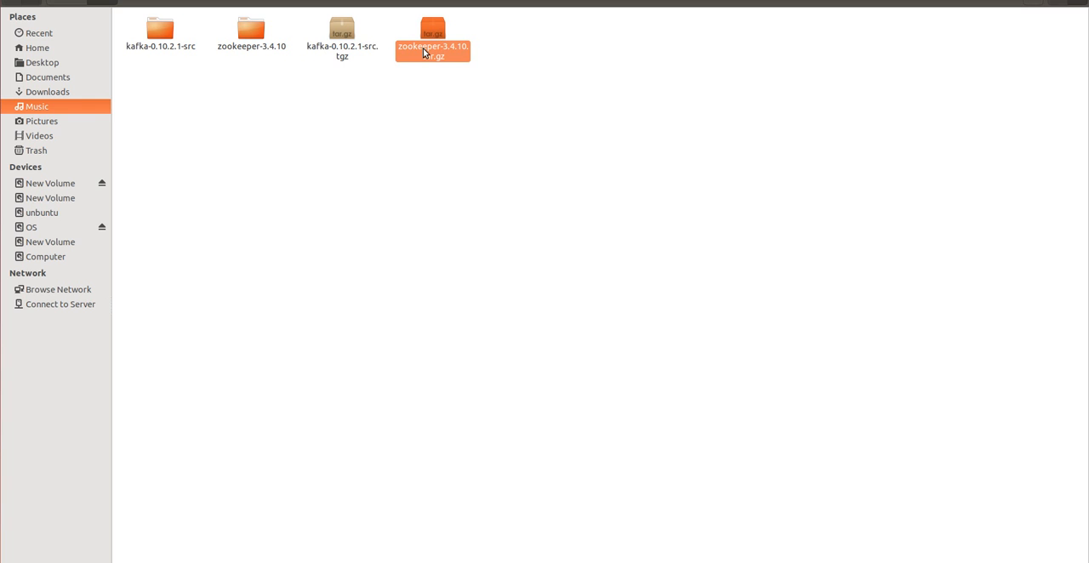
{"action": "right_click", "coordinate": [432, 47]}
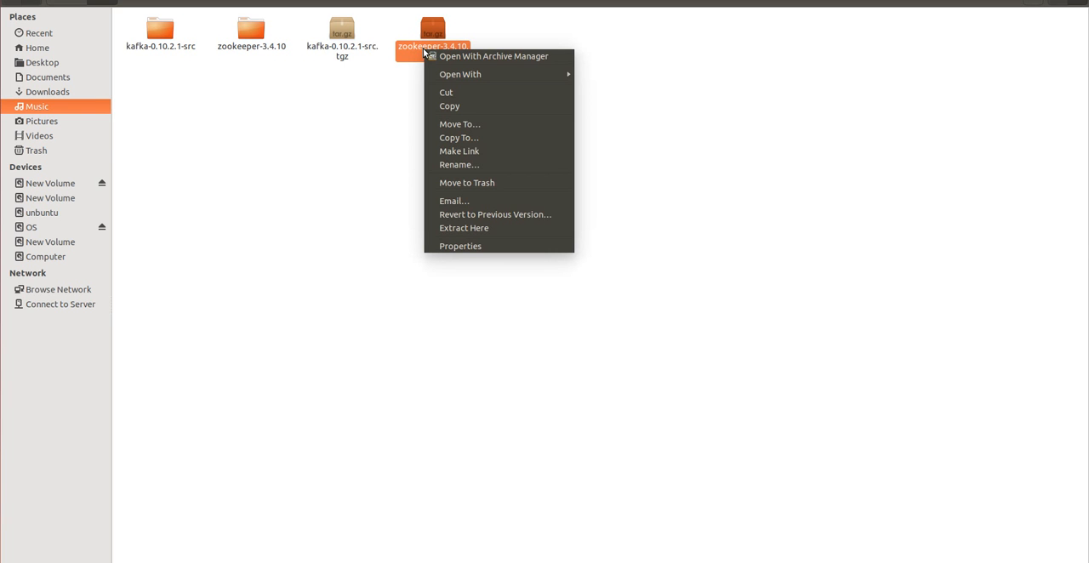
{"action": "mouse_move", "coordinate": [463, 228]}
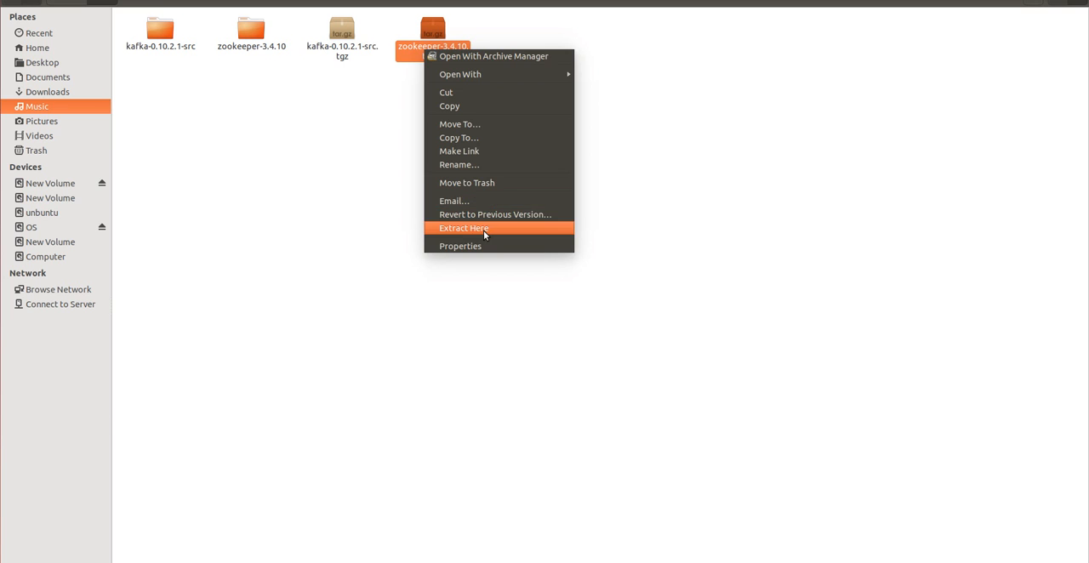
{"action": "left_click", "coordinate": [463, 228]}
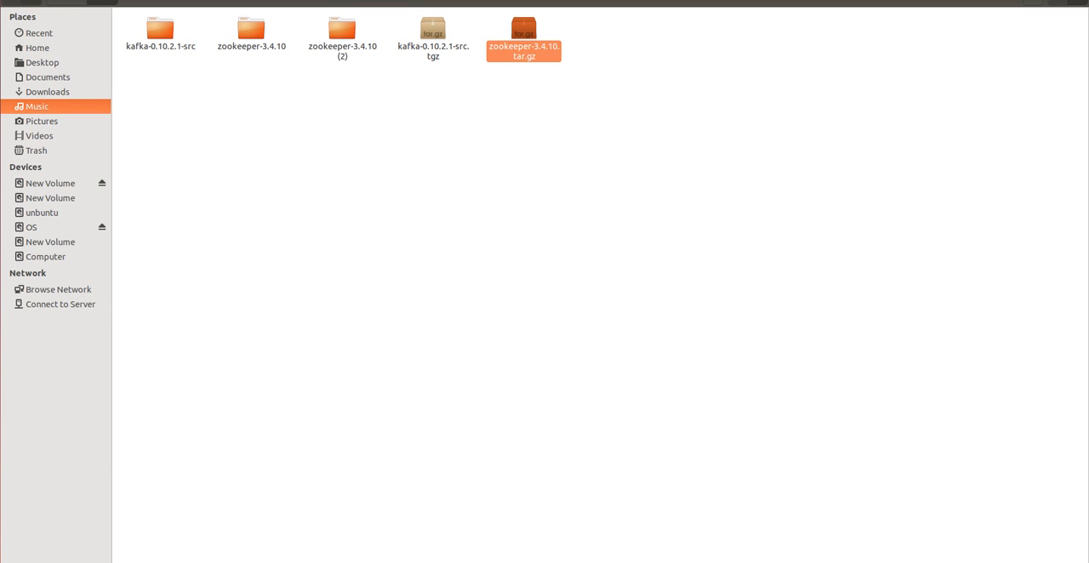
{"action": "mouse_move", "coordinate": [317, 453]}
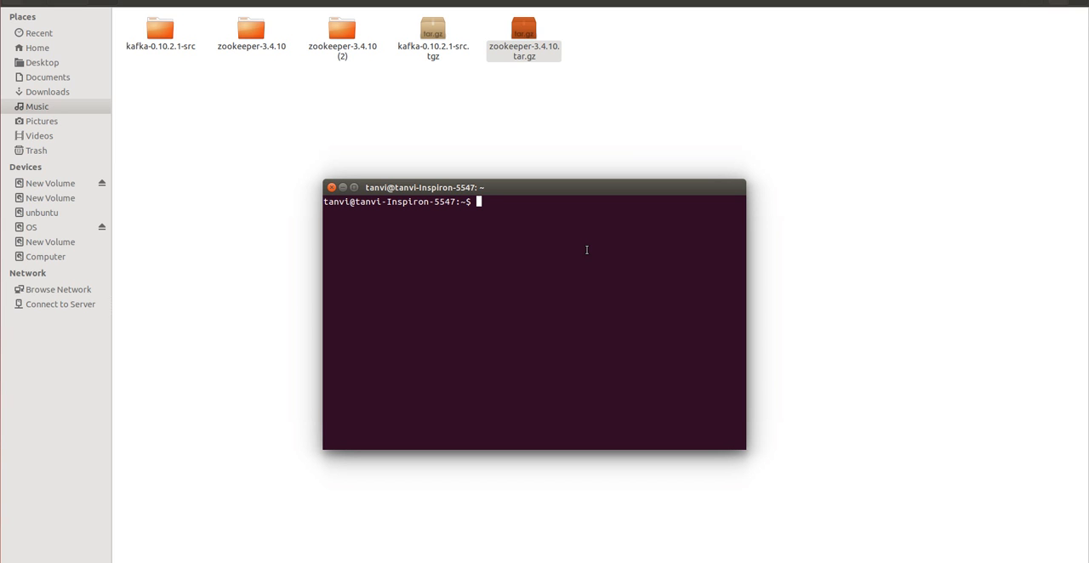
- Become root with sudo su and change into Documents/zookeeper-3.4.10/
{"action": "type", "text": "sudo su"}
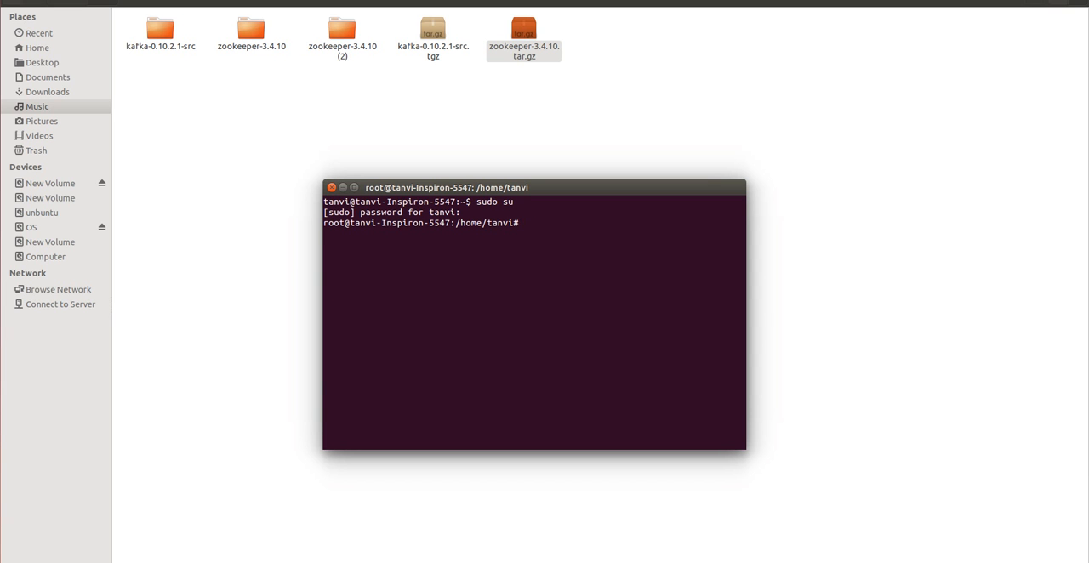
{"action": "type", "text": "cd Documents/"}
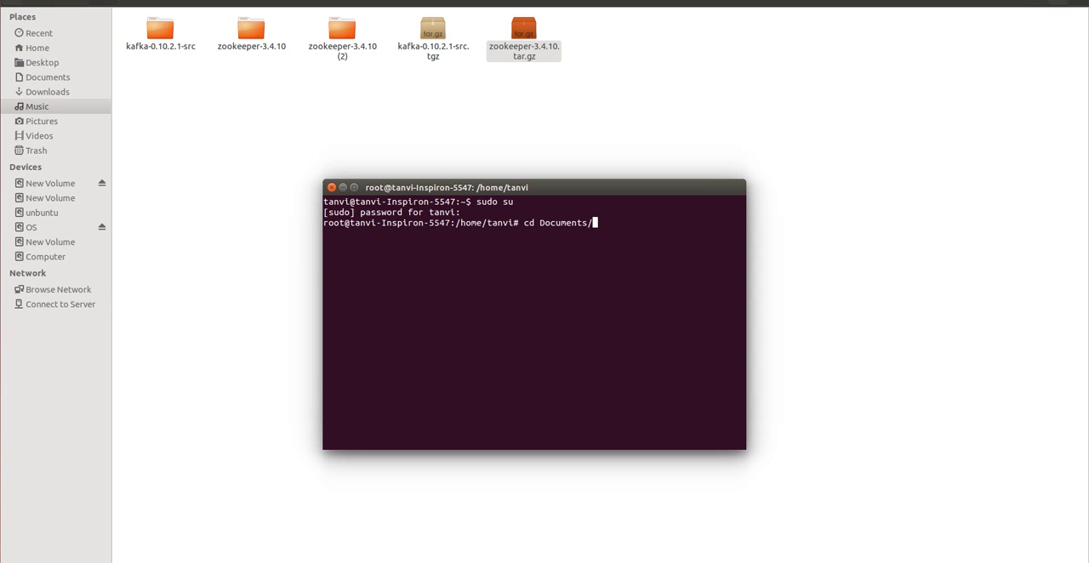
{"action": "type", "text": "zookeeper-3.4.10/"}
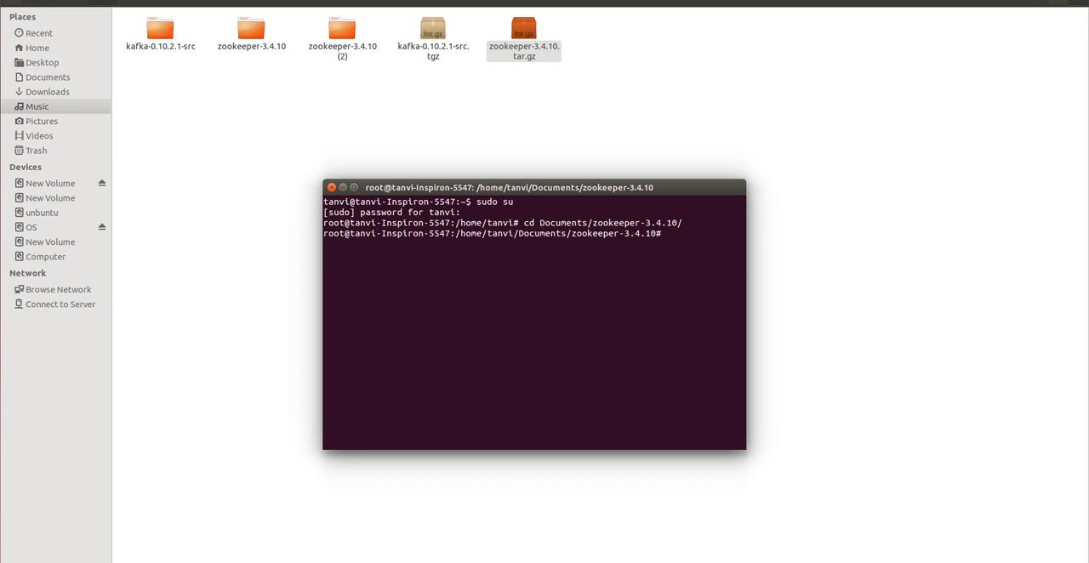
- Attempt bin/zkServer.sh start, mistyped so it fails with no such file
{"action": "type", "text": "bin"}
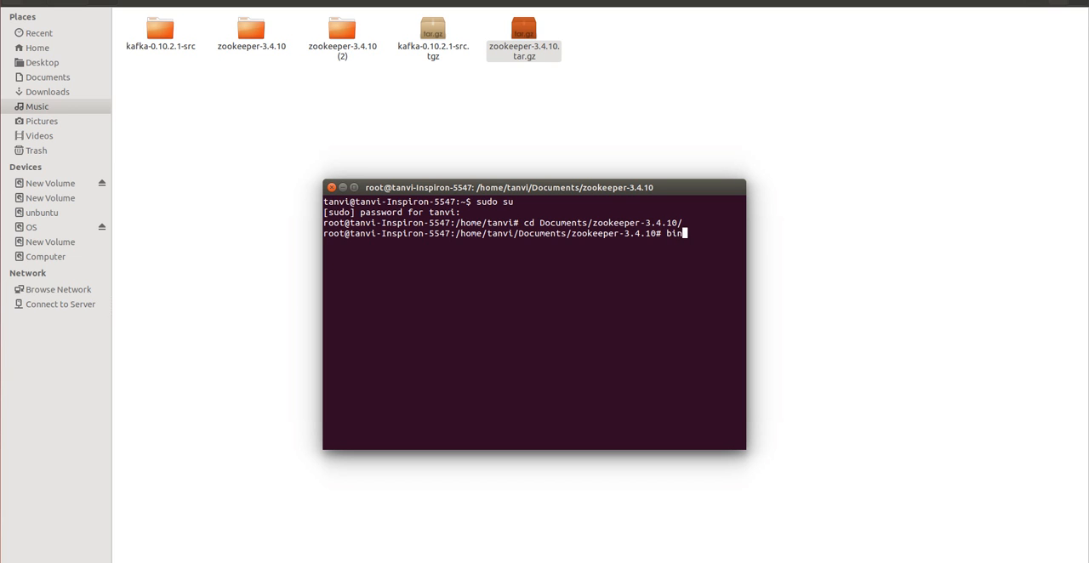
{"action": "type", "text": "/z"}
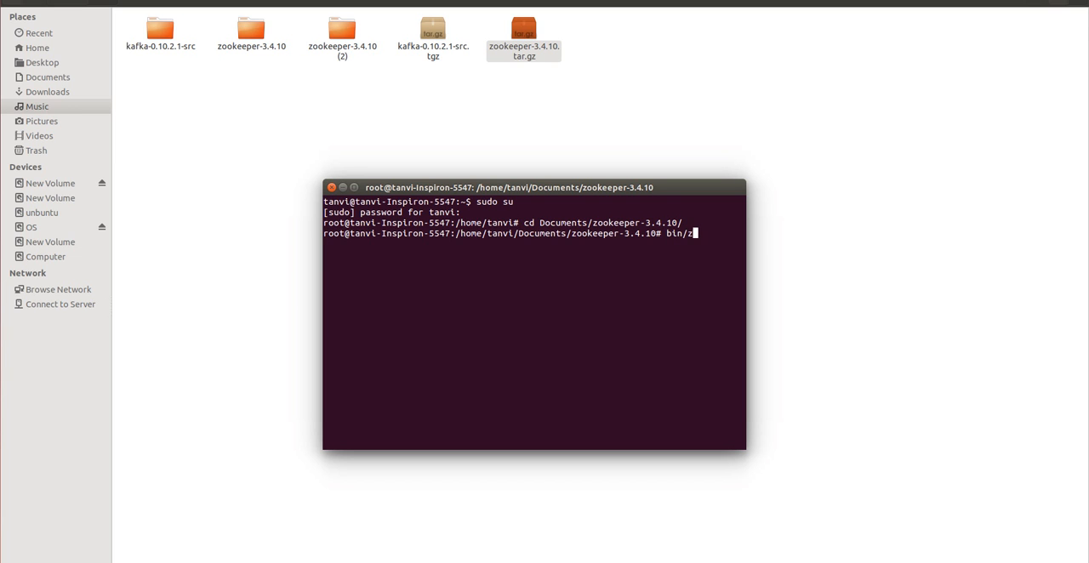
{"action": "type", "text": "k"}
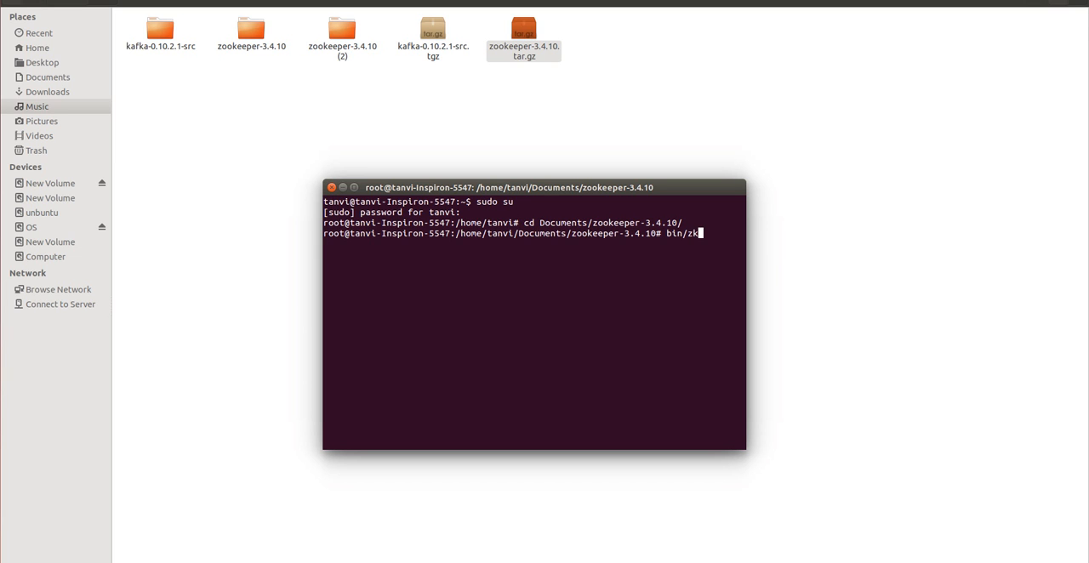
{"action": "type", "text": "Server.sh"}
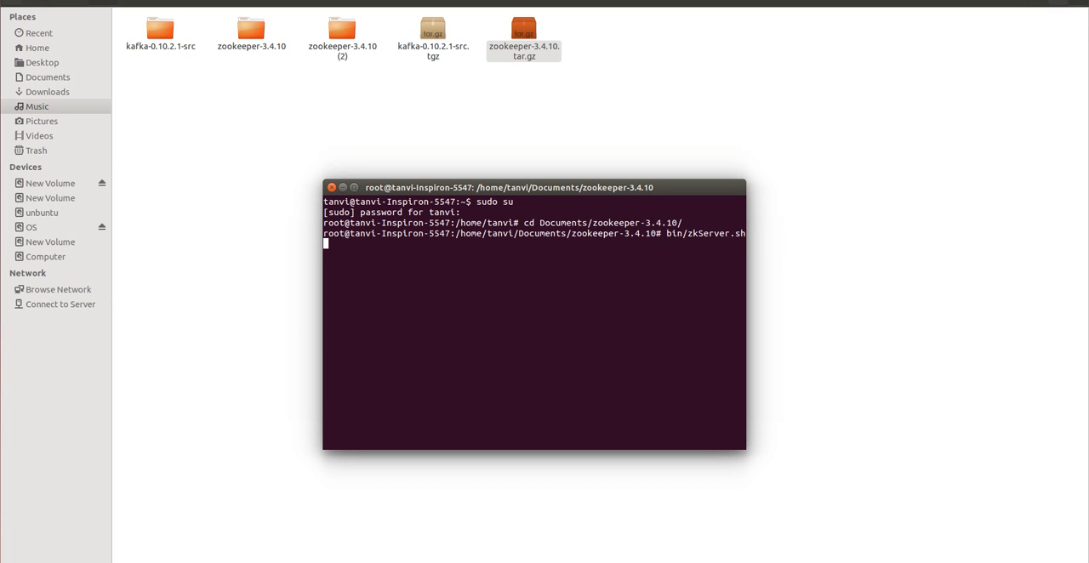
{"action": "type", "text": "start"}
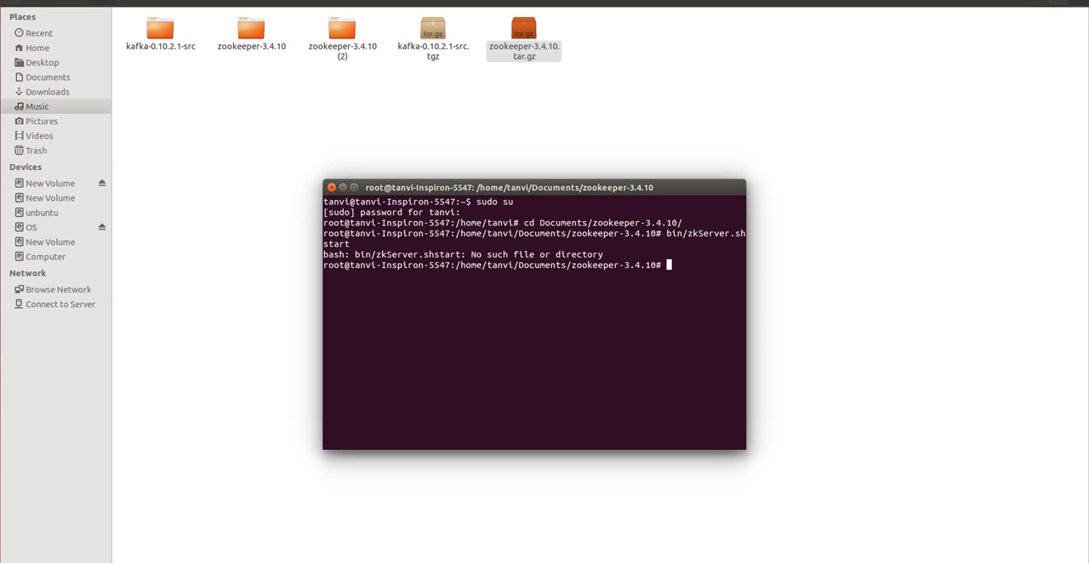
- Run bin/zkServer.sh start correctly to start the ZooKeeper server
{"action": "type", "text": "bin/zkServer.sh start"}
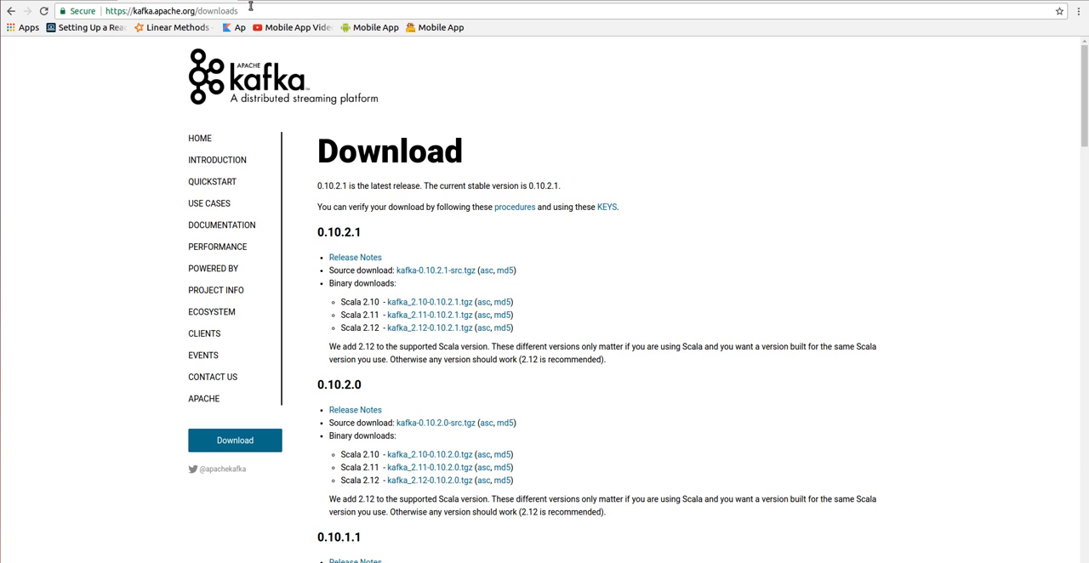
- From kafka.apache.org/downloads, follow the kafka-0.10.2.1-src.tgz link to Apache's mirror page
{"action": "left_click", "coordinate": [170, 10]}
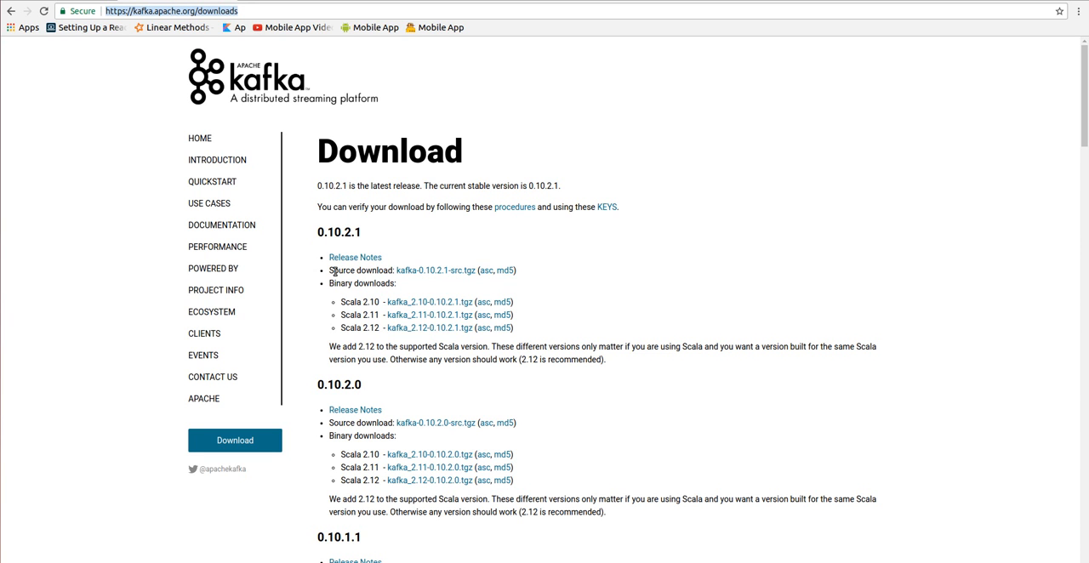
{"action": "double_click", "coordinate": [341, 269]}
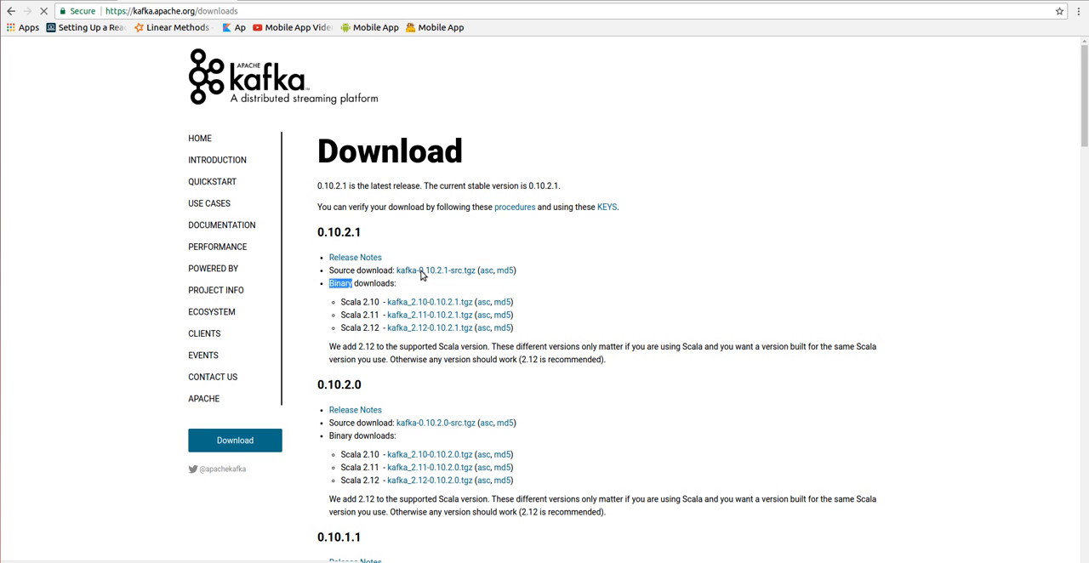
{"action": "left_click", "coordinate": [435, 269]}
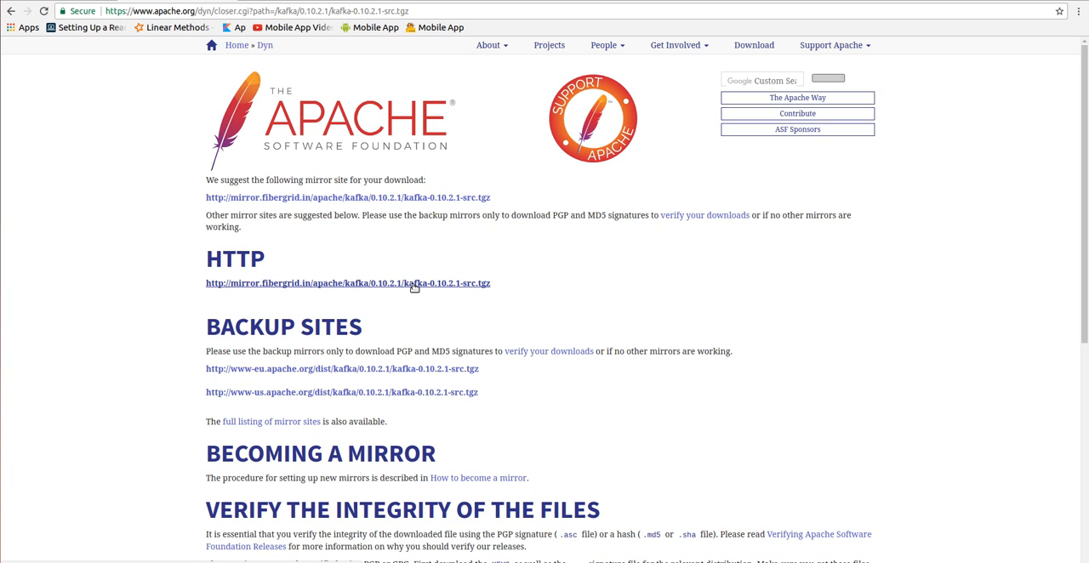
{"action": "mouse_move", "coordinate": [180, 562]}
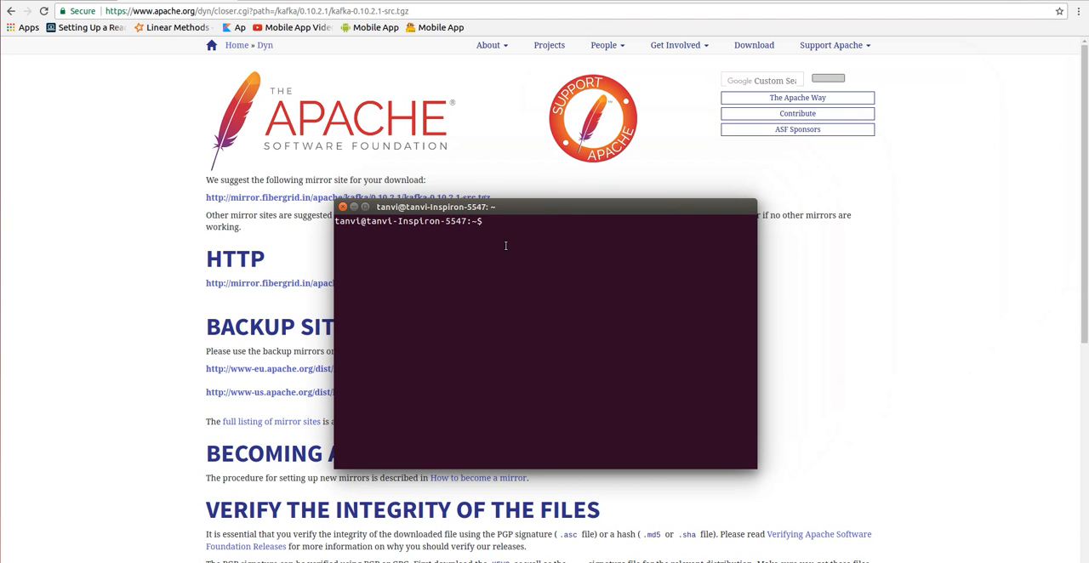
- Become root with sudo su and change into Documents/kafka_2.9.1-0.8.2.1/
{"action": "type", "text": "sudo su"}
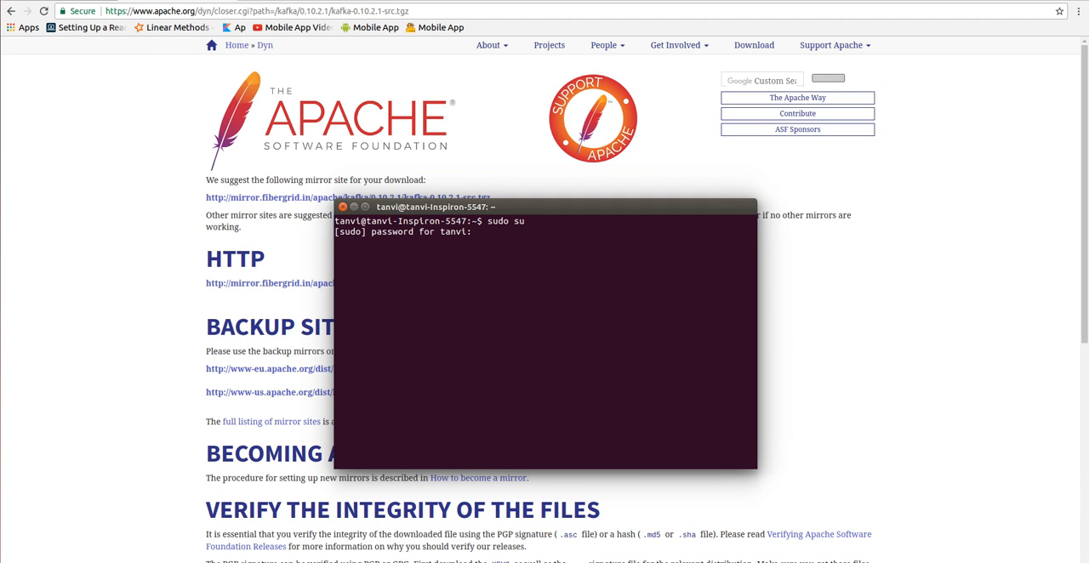
{"action": "key", "text": "Return"}
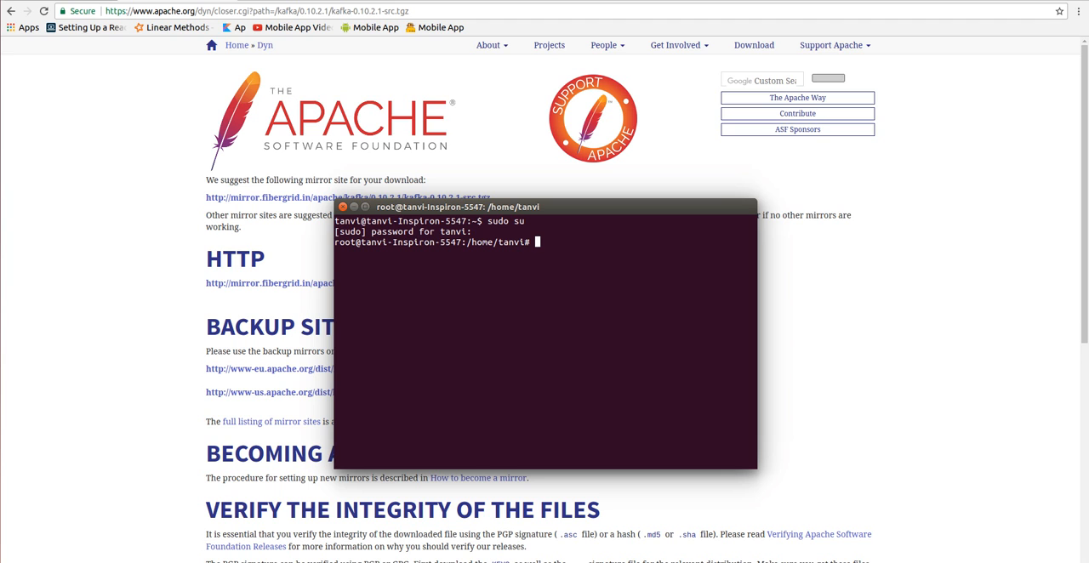
{"action": "type", "text": "cd Ka"}
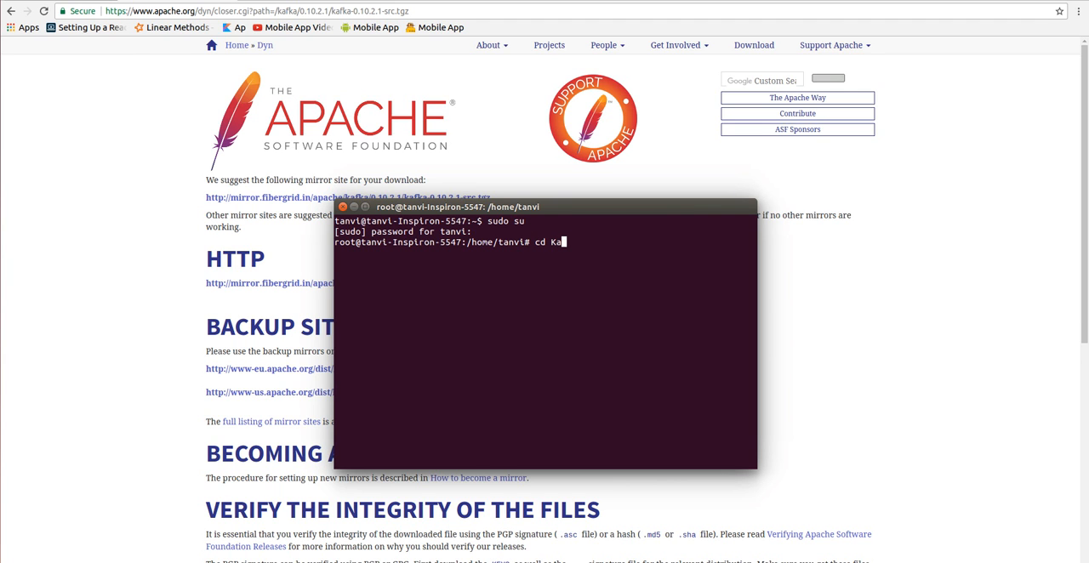
{"action": "type", "text": "Documents/kafka_2.9.1-0.8.2.1/"}
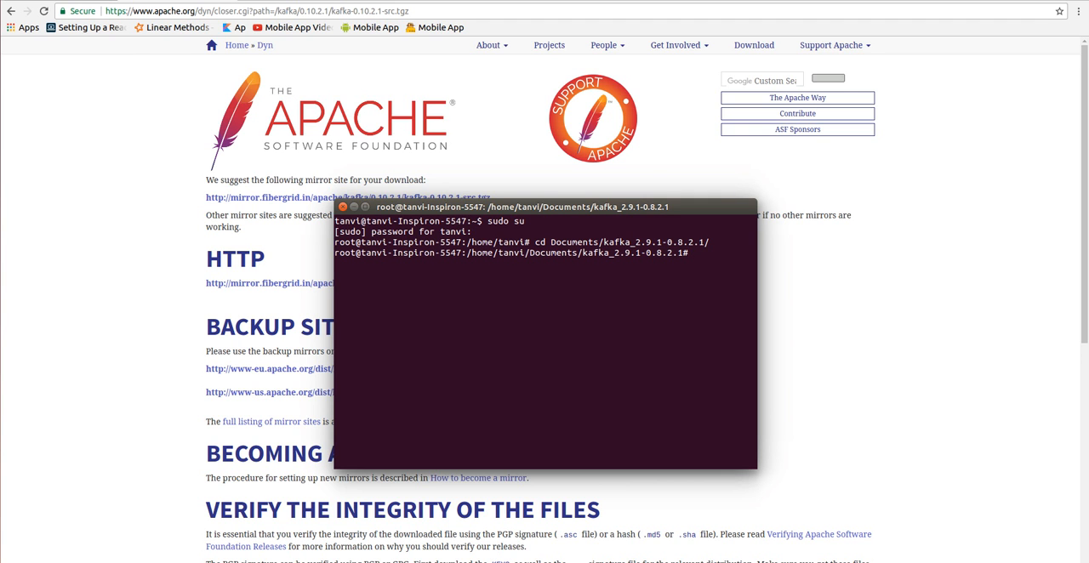
- Run bin/kafka-server-start.sh config/server.properties so Kafka starts printing INFO logs
{"action": "type", "text": "bin"}
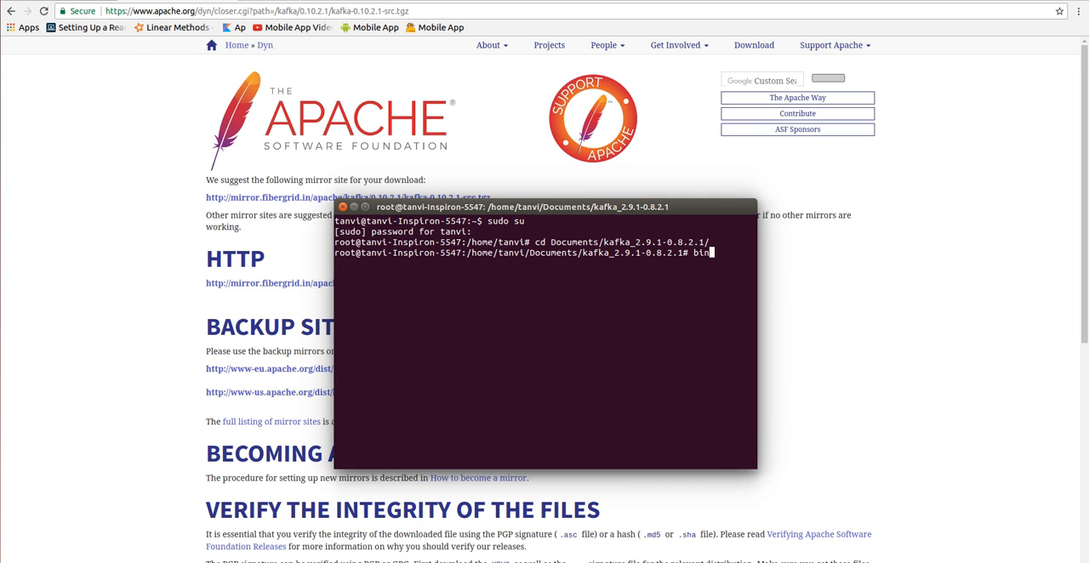
{"action": "type", "text": "/kafka-server-start.sh"}
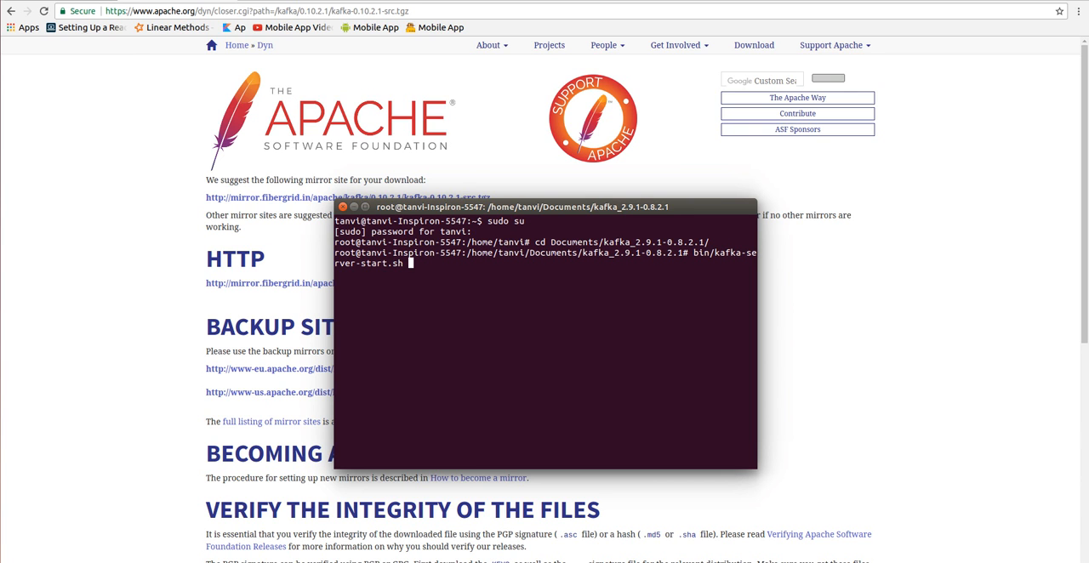
{"action": "type", "text": "config/"}
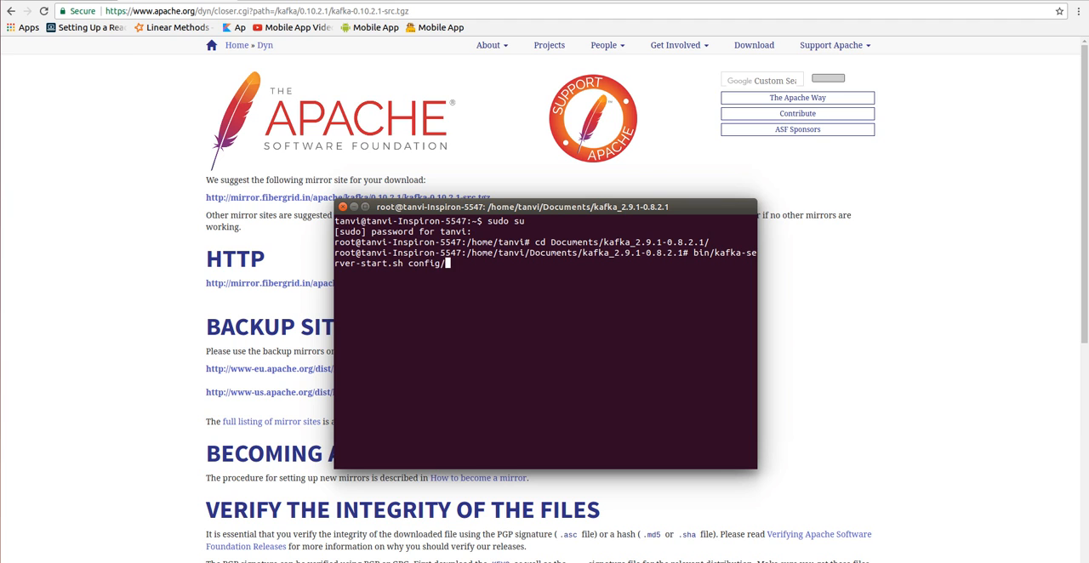
{"action": "type", "text": "server.properties"}
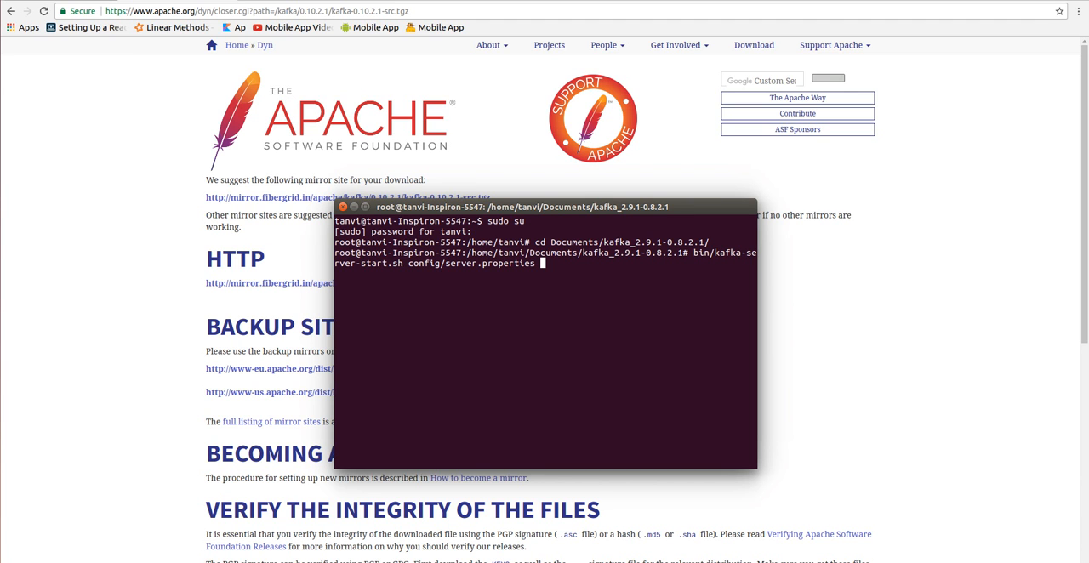
{"action": "double_click", "coordinate": [469, 262]}
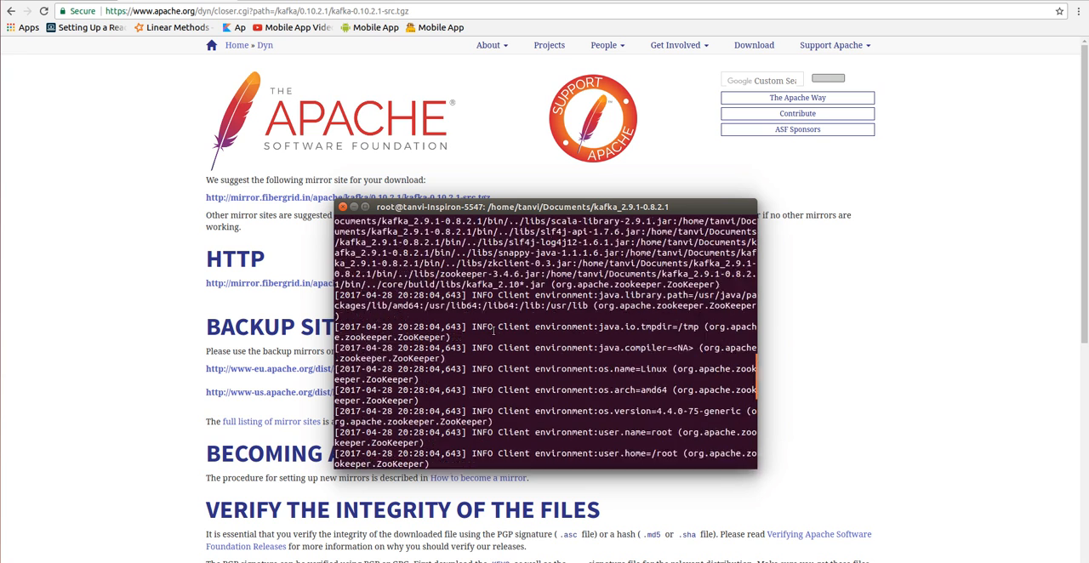
{"action": "scroll", "scroll_direction": "down", "scroll_amount": 3}
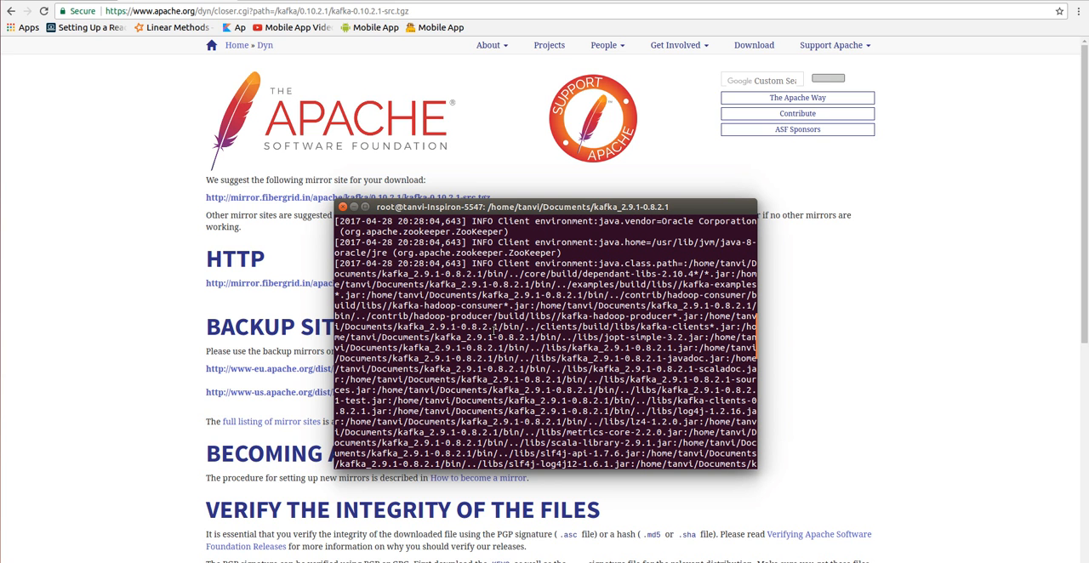